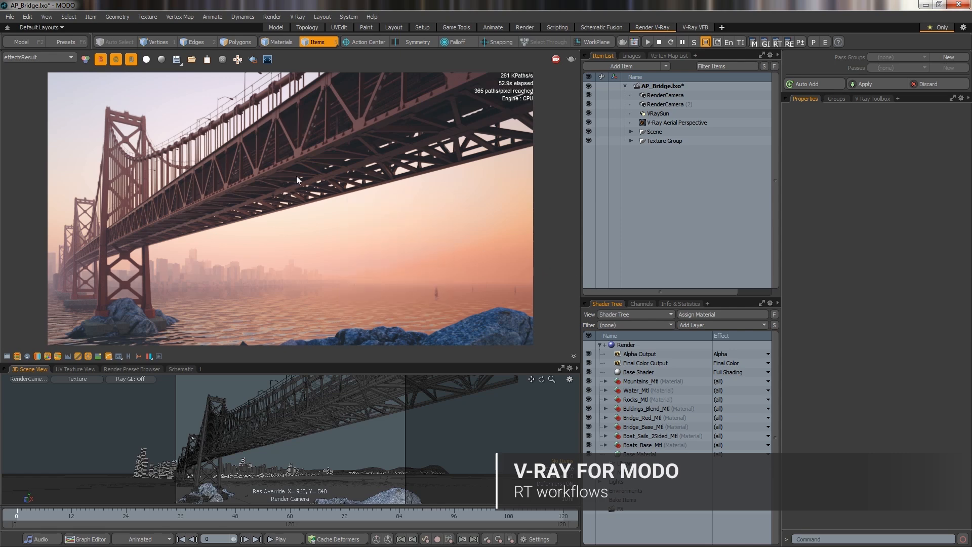
# Pick the bridge deck's Base part directly in the live V-Ray render.
pyautogui.click(643, 418)
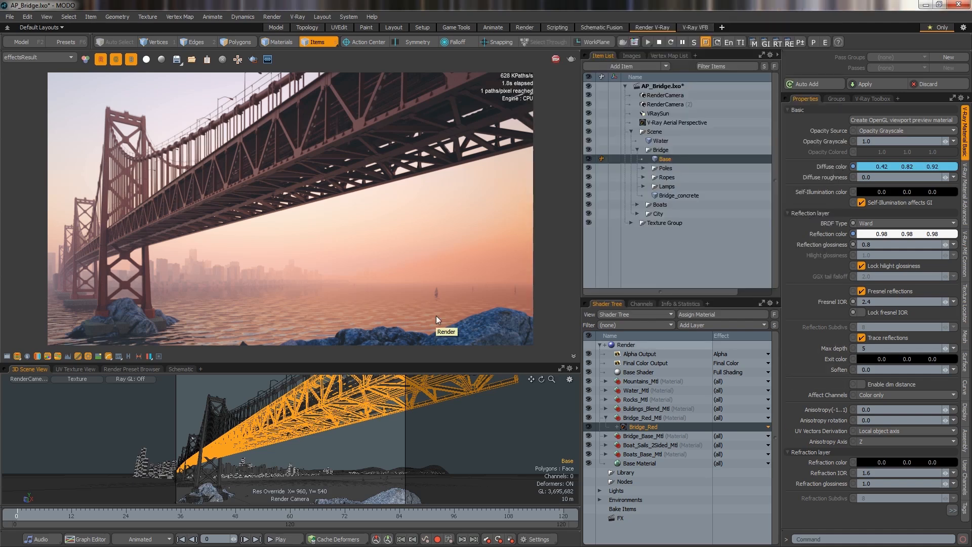
pyautogui.moveTo(415, 214)
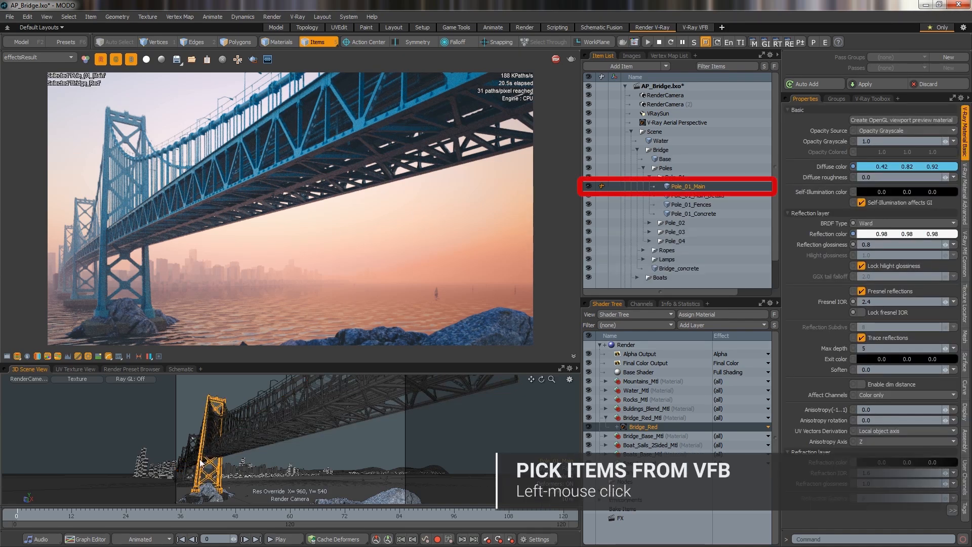
pyautogui.moveTo(132, 324)
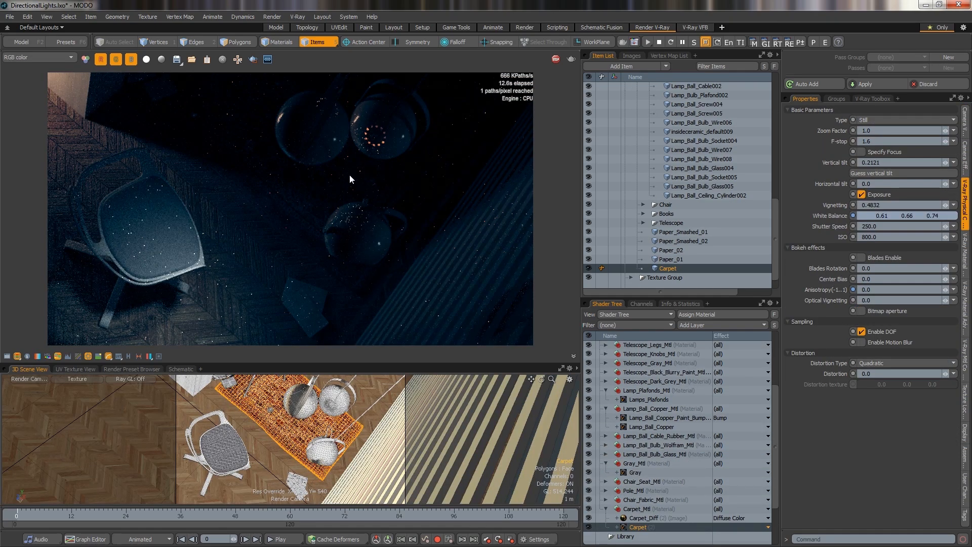
# Raise the camera shutter speed to 2000 via Ctrl+wheel over the render, darkening the interior.
pyautogui.rightClick(350, 180)
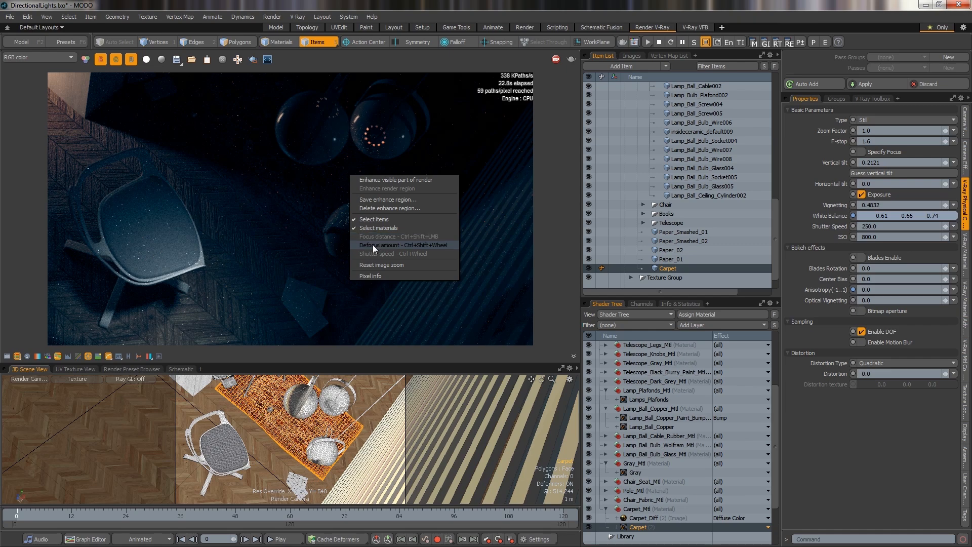
pyautogui.moveTo(374, 254)
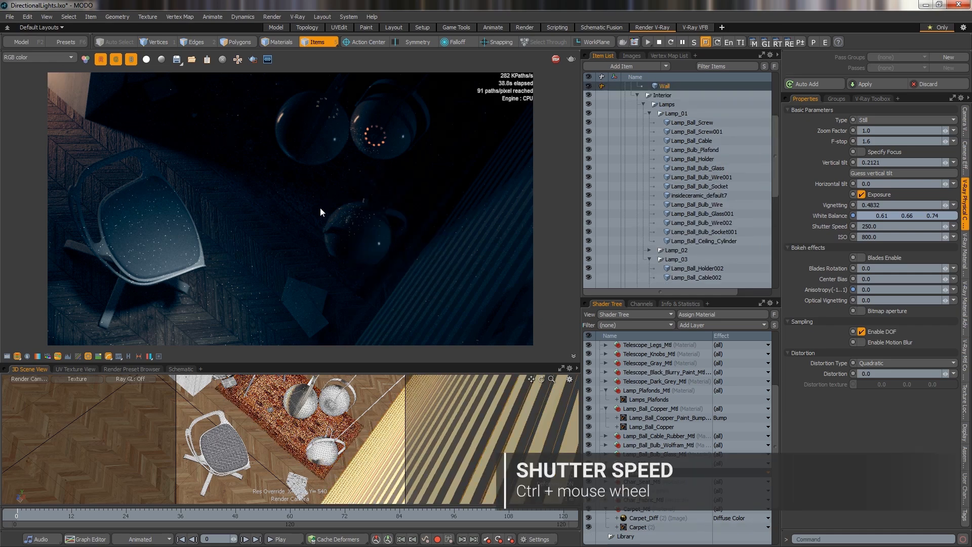
pyautogui.moveTo(261, 161)
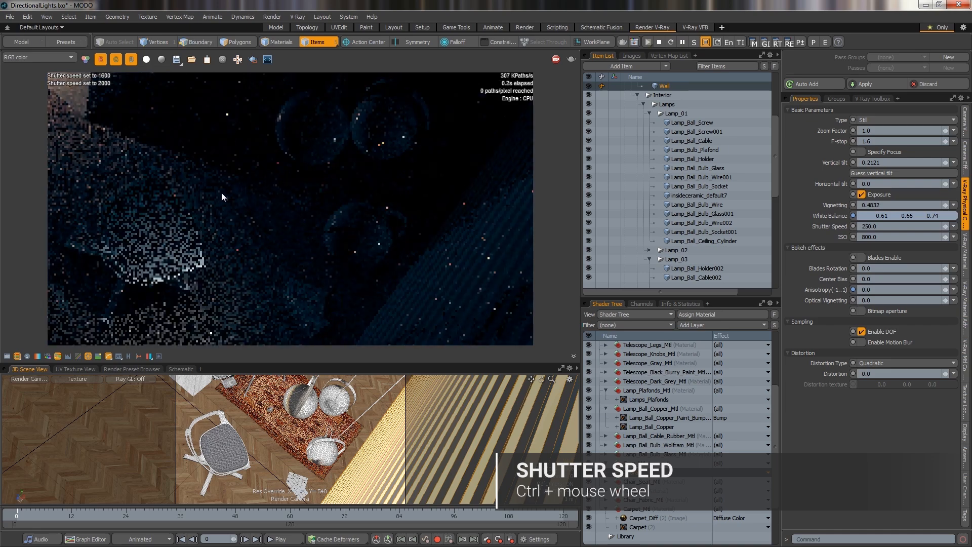
pyautogui.scroll(-3)
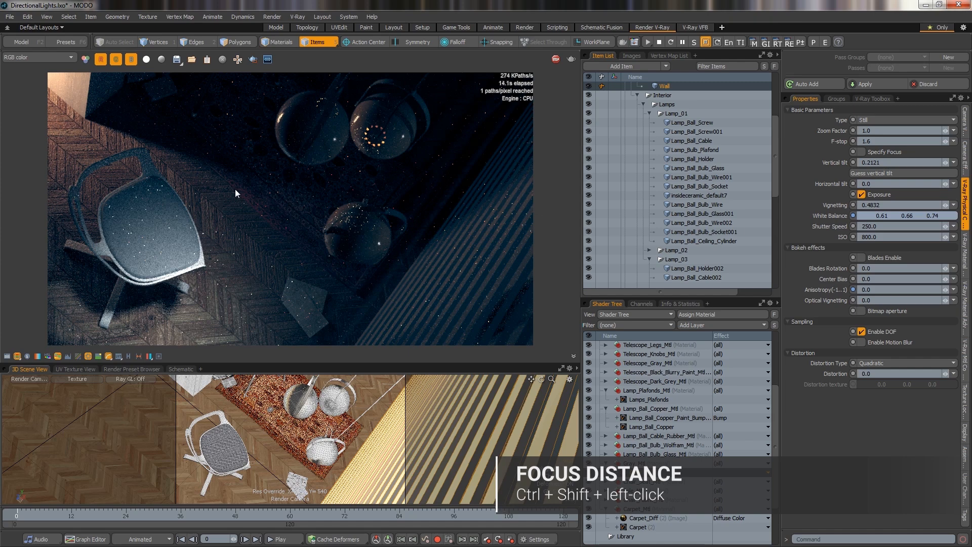
pyautogui.moveTo(347, 152)
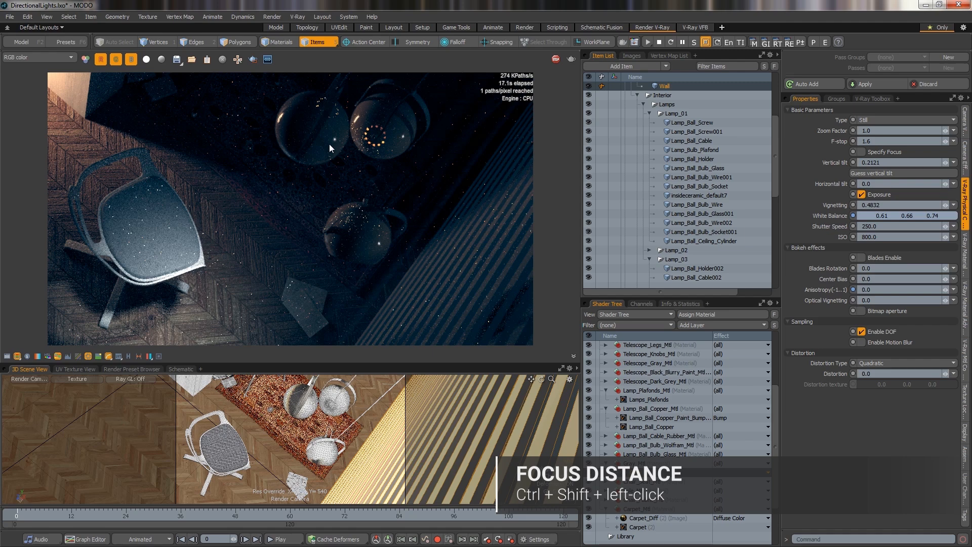
# Set the camera focus distance on the glass lamp globe in the render.
pyautogui.click(329, 148)
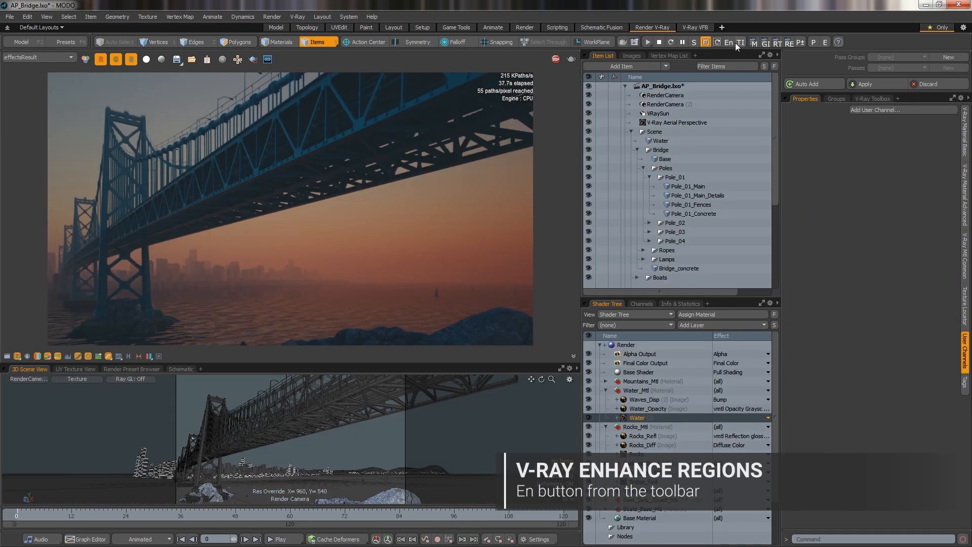
# Enhance a zoomed truss close-up and save it as region 'BrisgeCloseup1'.
pyautogui.click(729, 43)
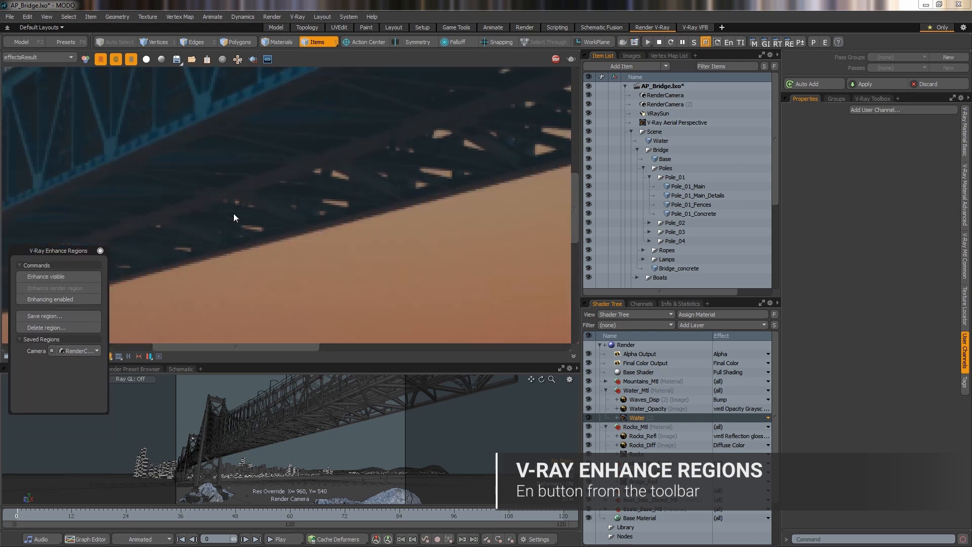
pyautogui.click(45, 275)
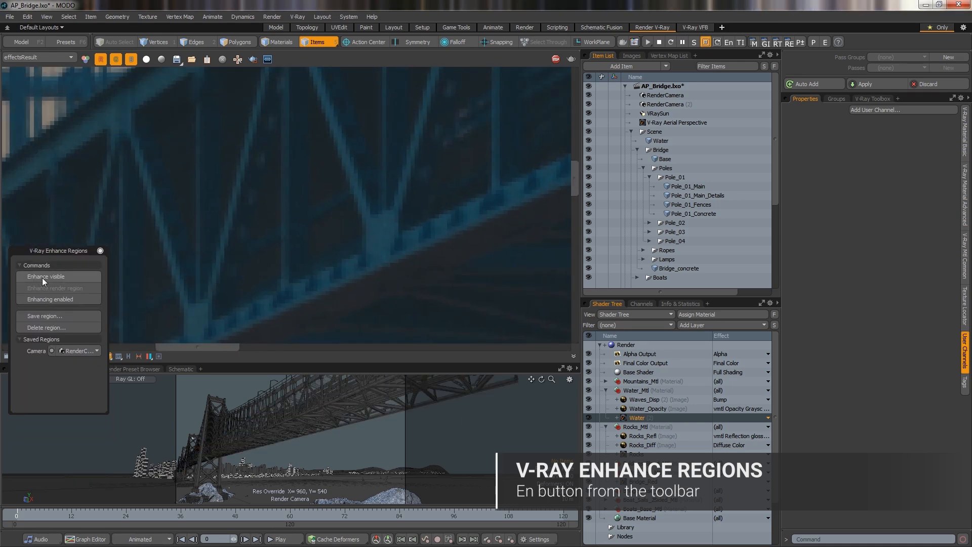
pyautogui.click(49, 299)
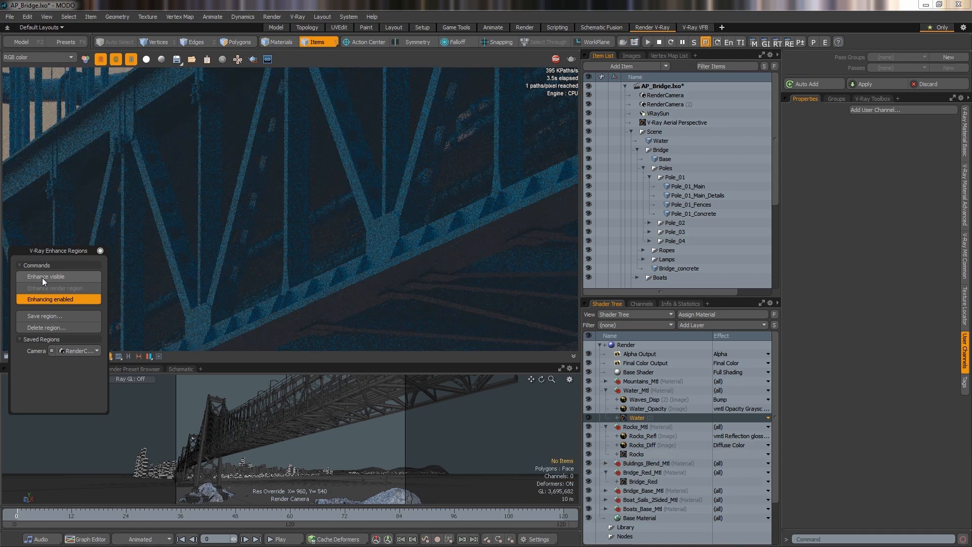
pyautogui.click(43, 316)
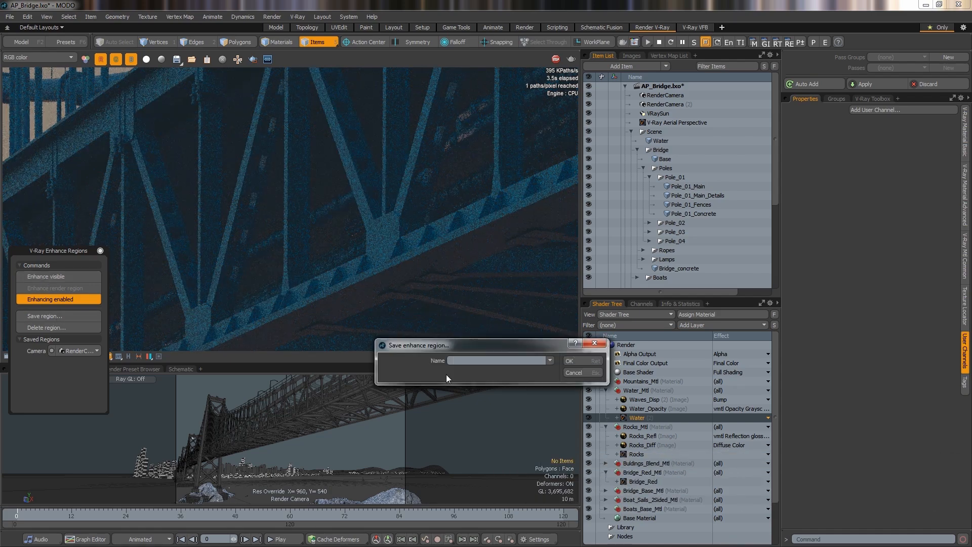
pyautogui.write('BrisgeCloseup1')
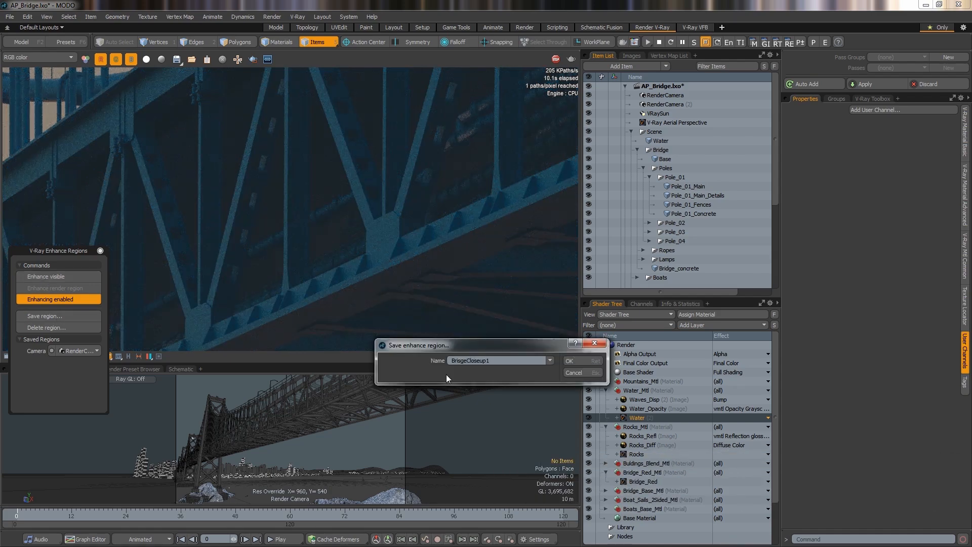
pyautogui.click(568, 360)
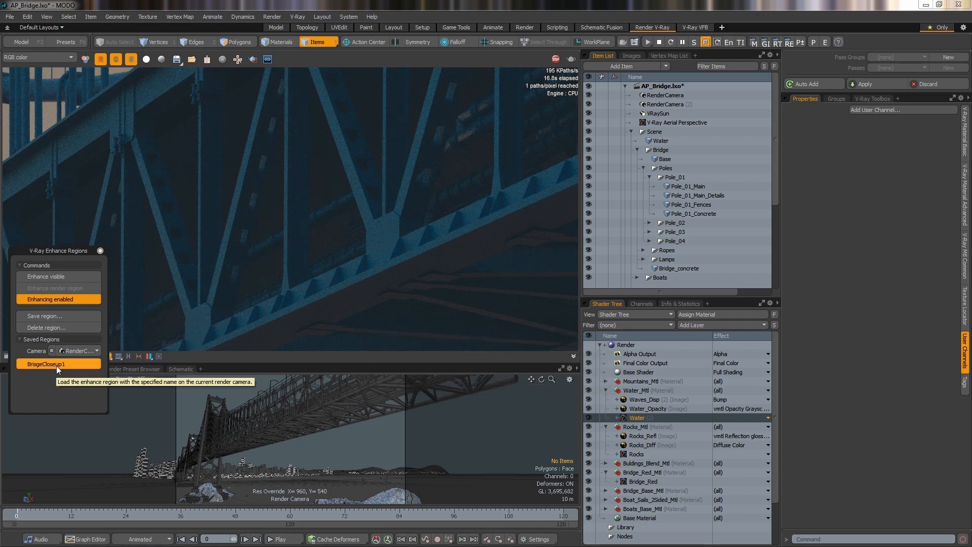
# Reload the saved truss close-up region, then turn enhancing off for the full render.
pyautogui.click(663, 159)
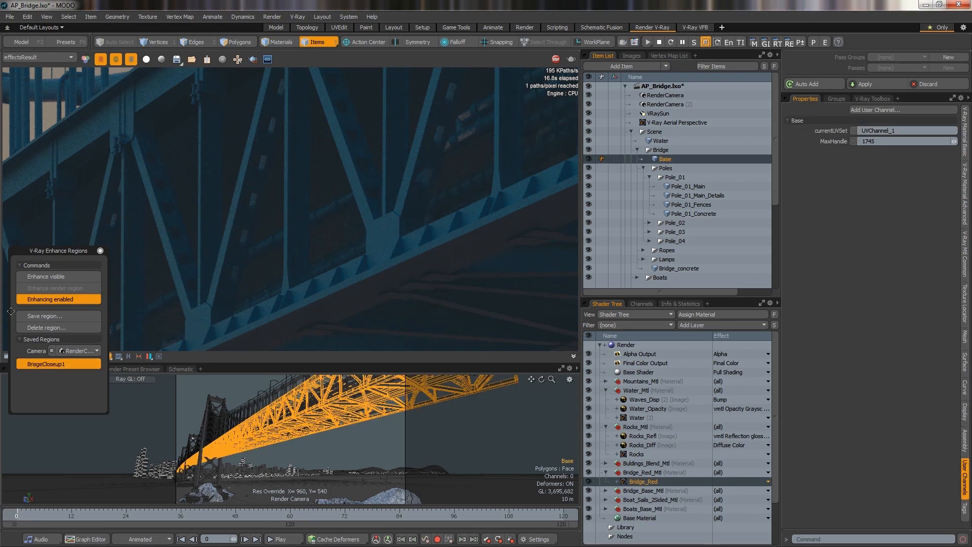
pyautogui.click(59, 300)
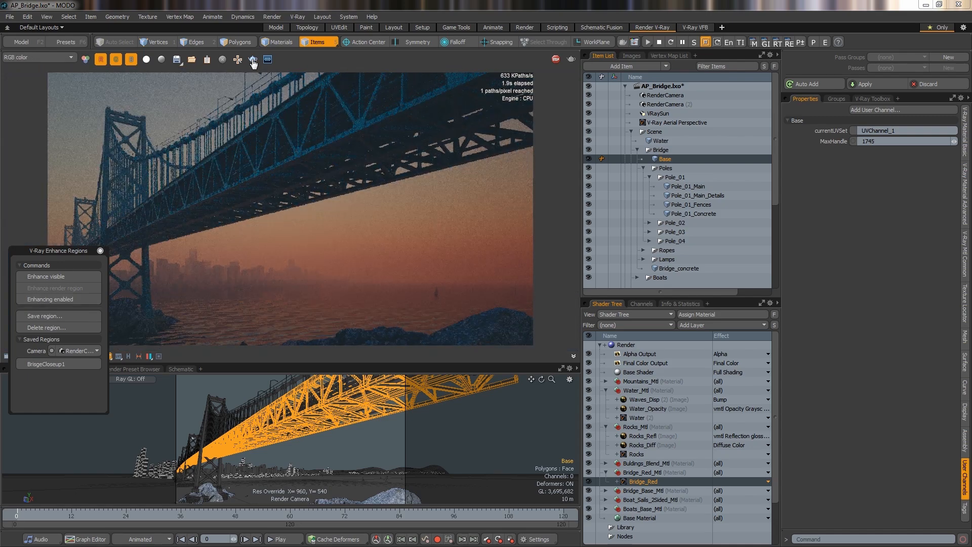
# Mark and enhance a region around the bridge tower, saving it as BridgeTower.
pyautogui.click(54, 288)
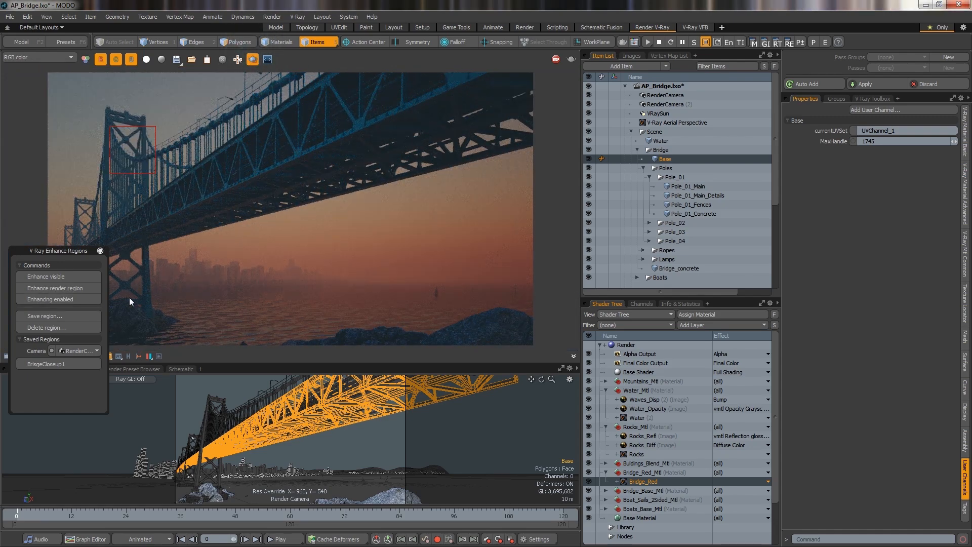
pyautogui.click(50, 298)
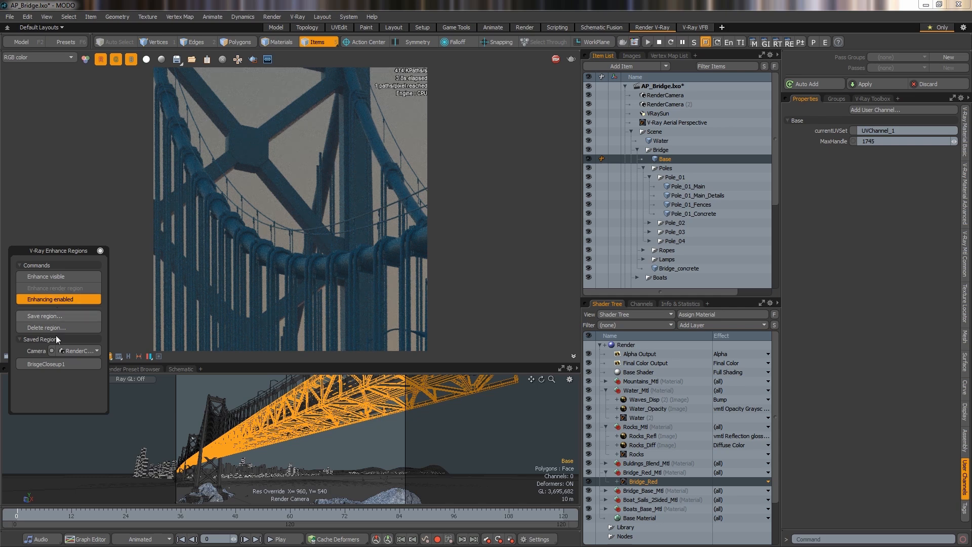
pyautogui.click(43, 316)
pyautogui.write('BridgeTower')
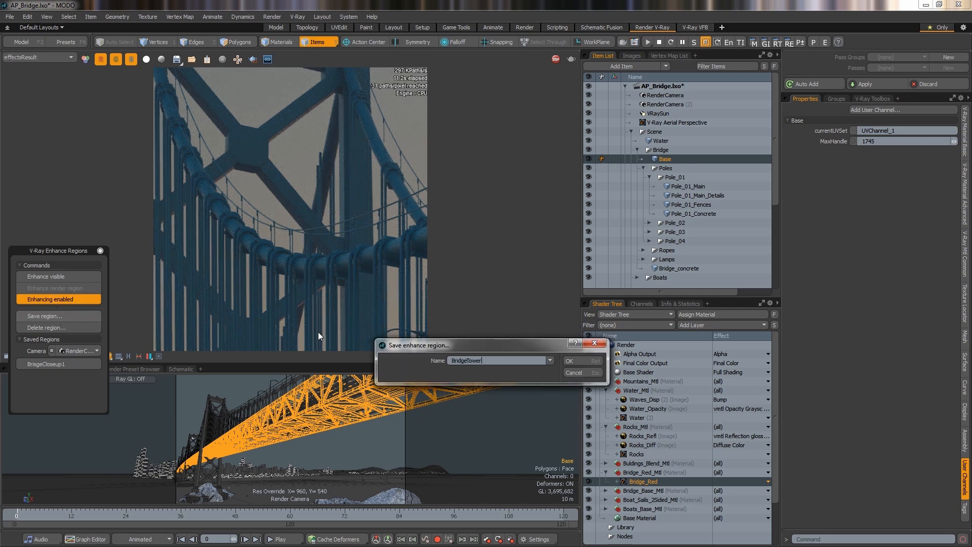
pyautogui.click(568, 360)
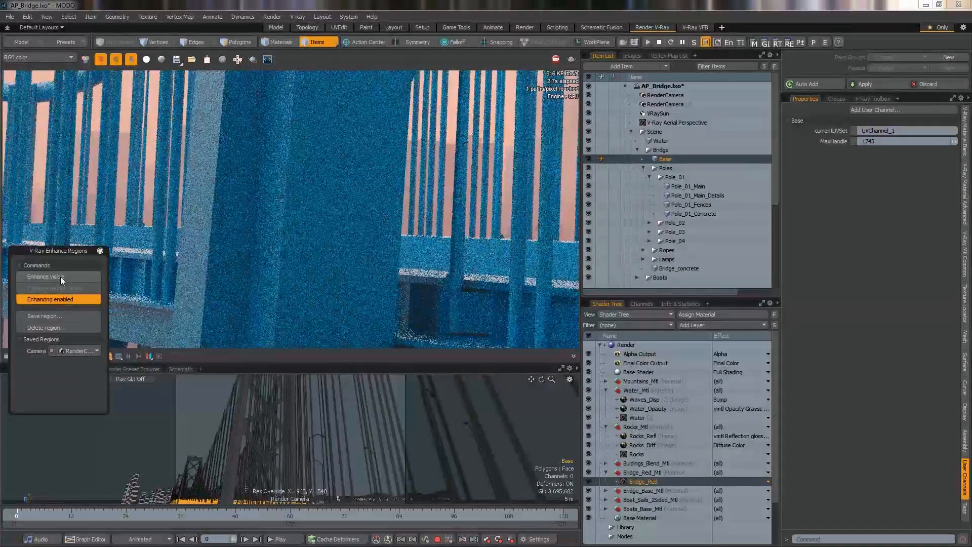
# Save the railing close-up as BridgeTower_CloseUp and re-render the saved BridgeTower region.
pyautogui.click(44, 316)
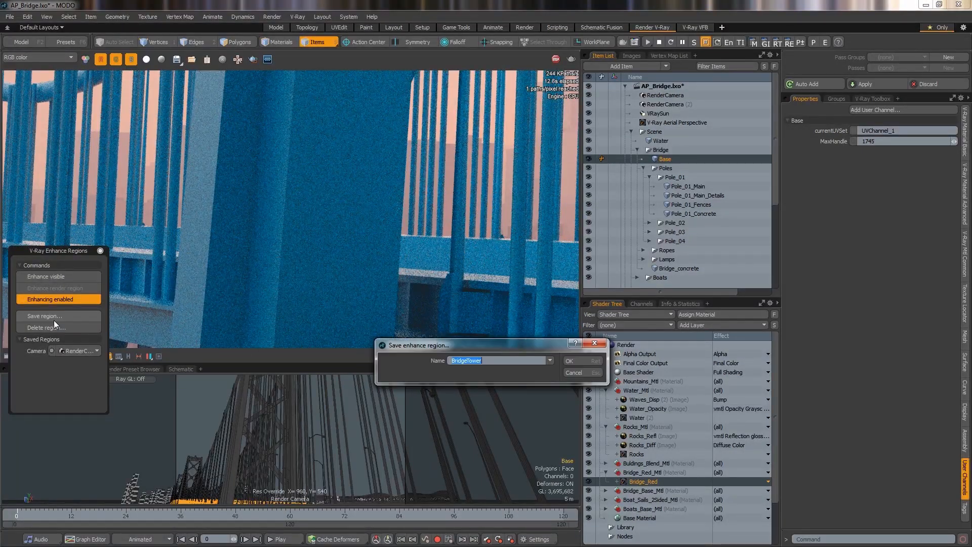
pyautogui.click(567, 360)
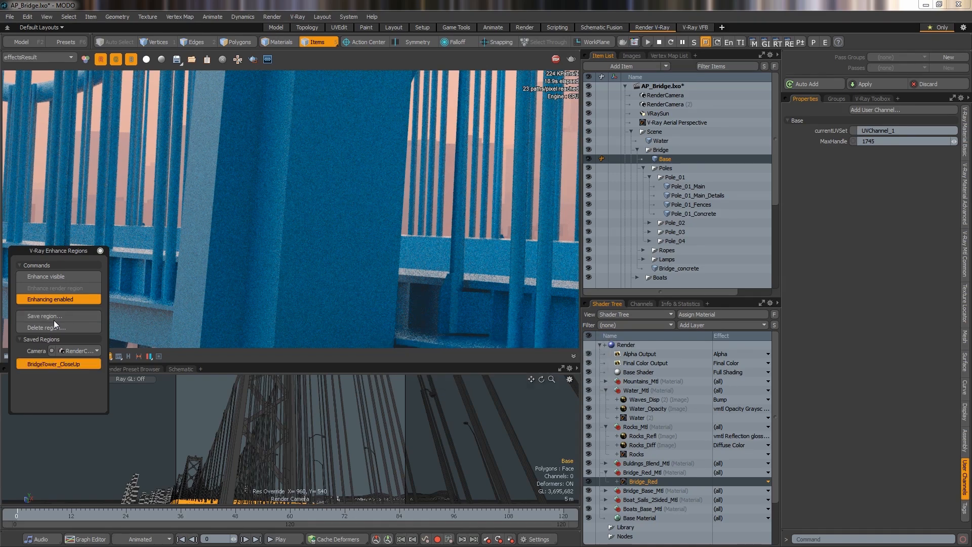
pyautogui.click(74, 350)
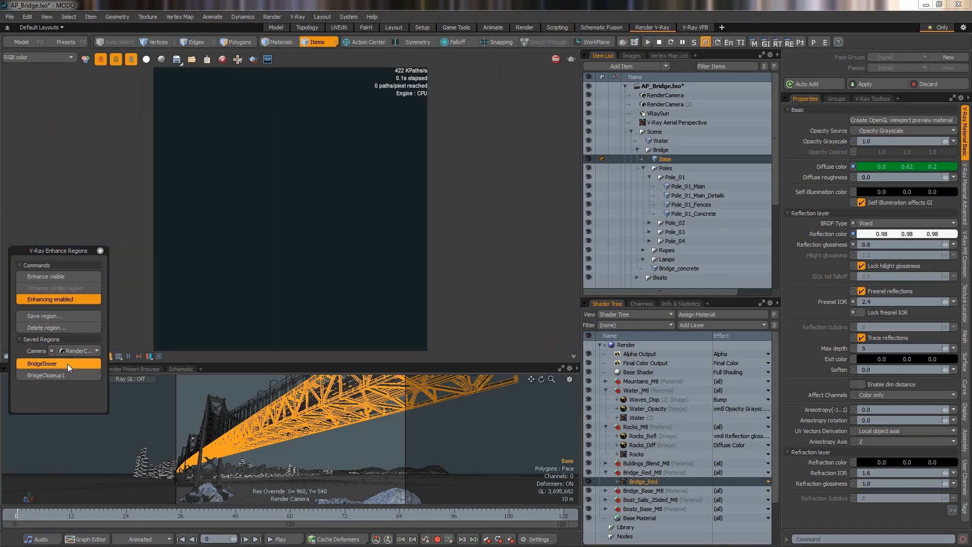
# Reload the BridgeTower and BridgeTower_CloseUp regions to show the green railings in close-up.
pyautogui.click(79, 350)
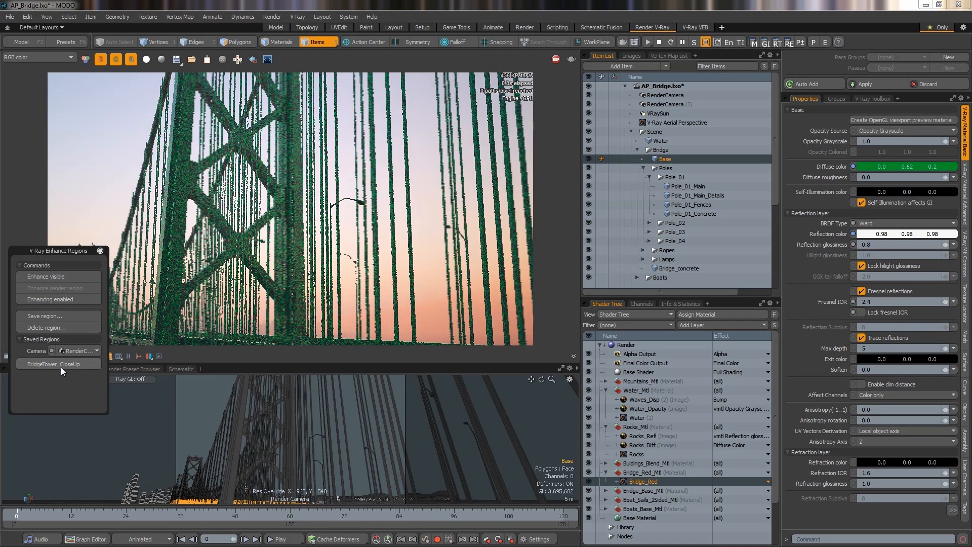
pyautogui.click(57, 298)
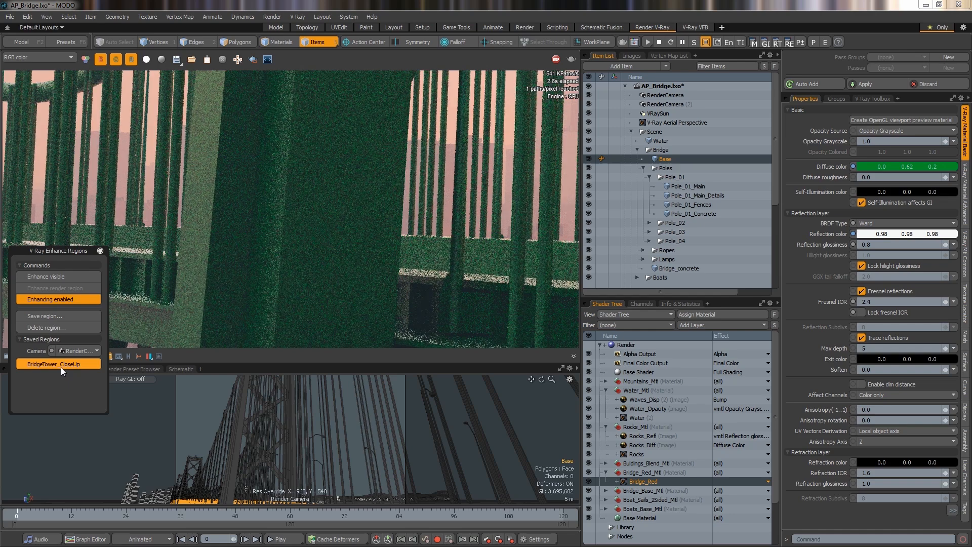
pyautogui.click(44, 327)
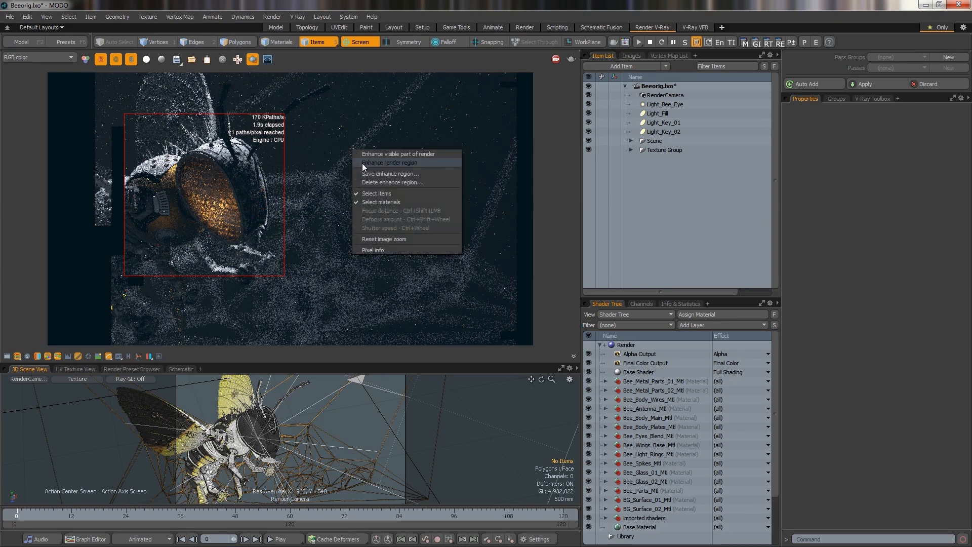
# Enhance the render region marked around the bee's head.
pyautogui.click(391, 162)
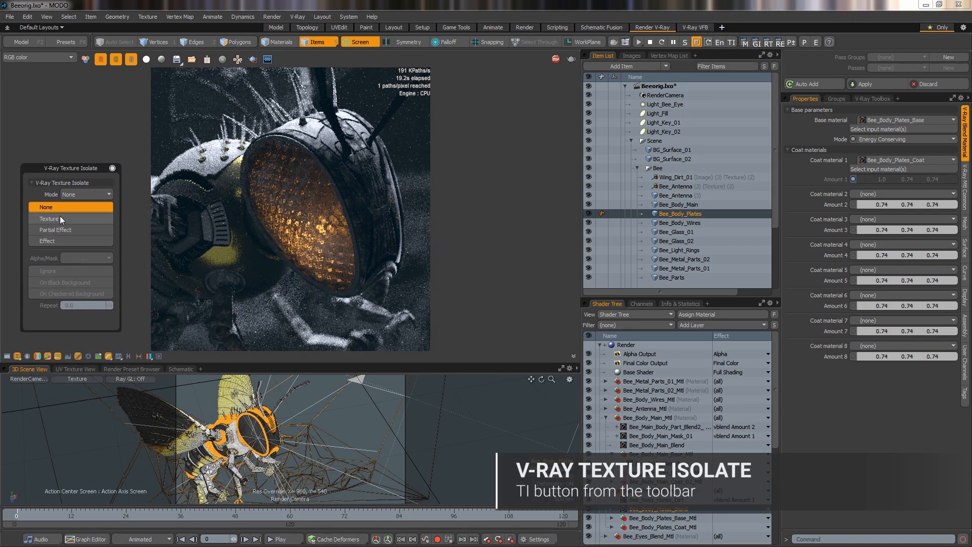
# Set Texture Isolate to Texture mode and isolate the eye's Honeycomb reflection texture on black.
pyautogui.click(49, 219)
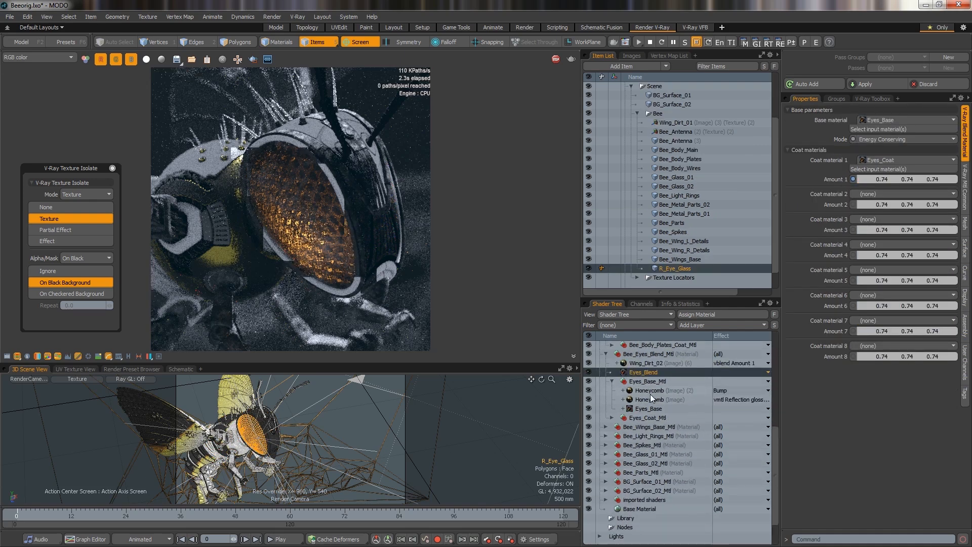
pyautogui.click(651, 399)
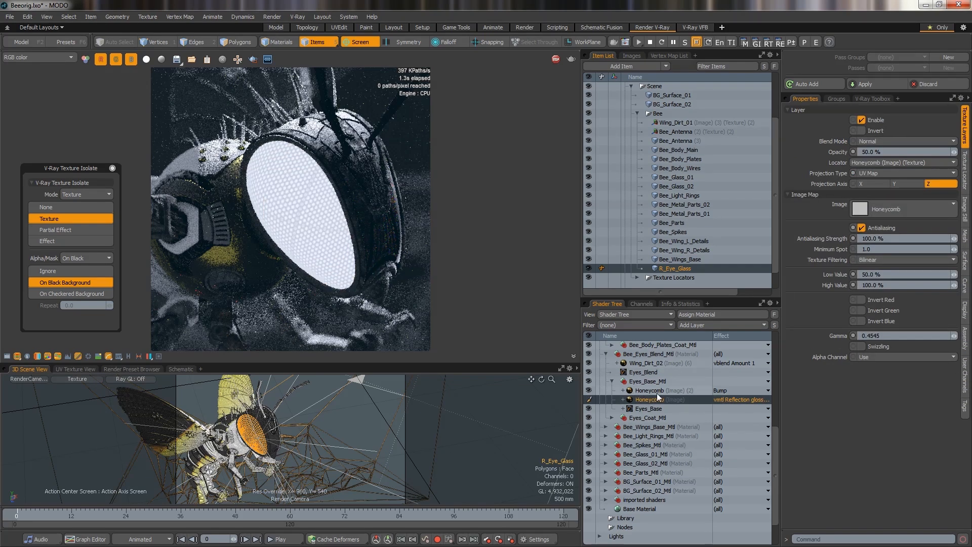